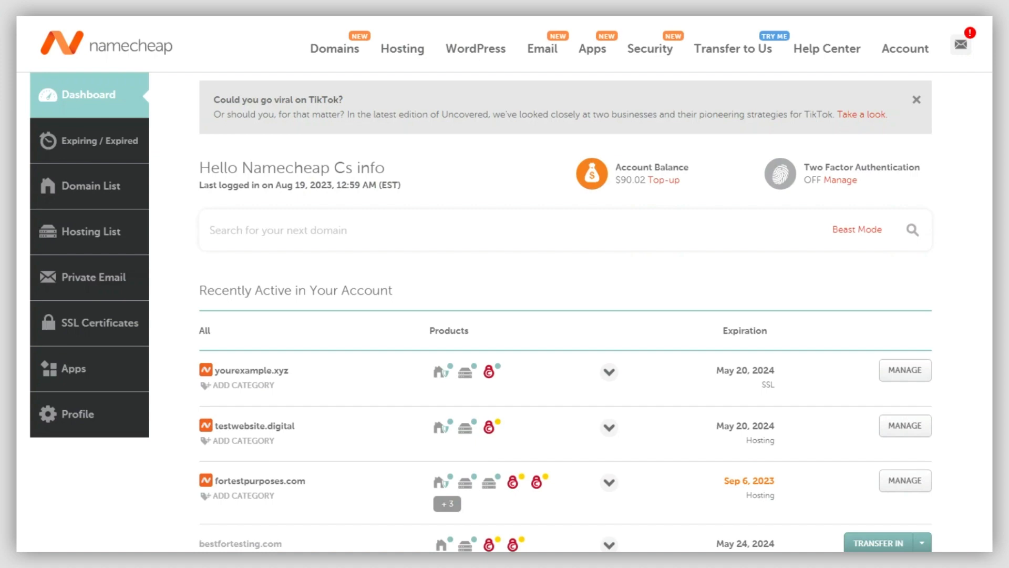
- Go to the Domain List and manage the mare.kitchen domain
{"action": "left_click", "coordinate": [88, 186]}
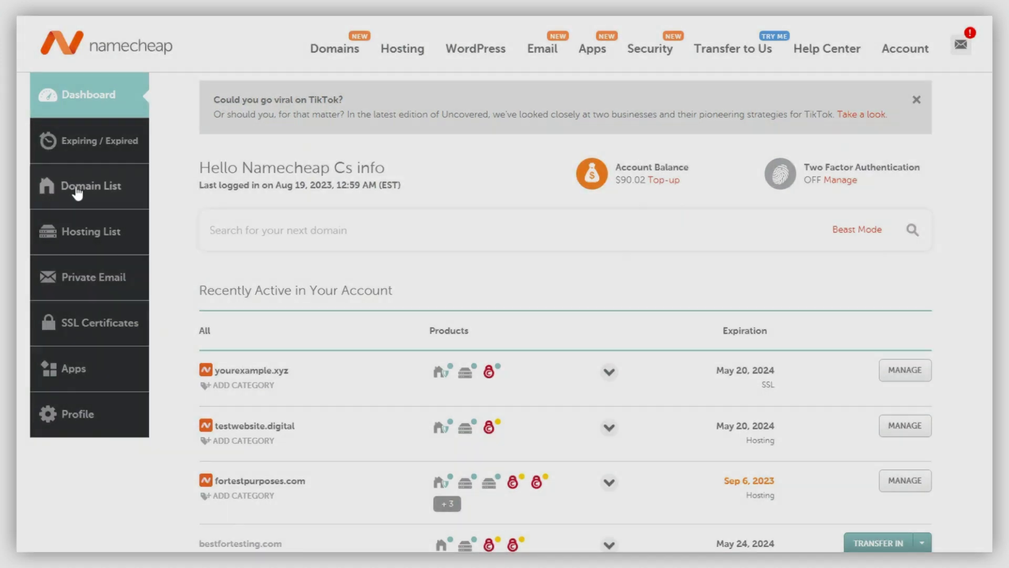
{"action": "left_click", "coordinate": [92, 186]}
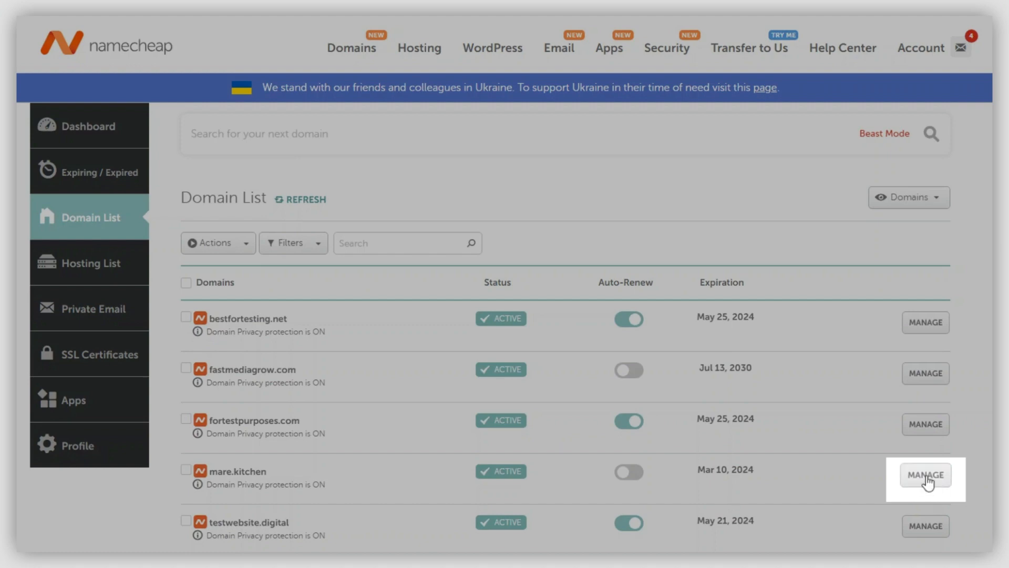
{"action": "left_click", "coordinate": [925, 474]}
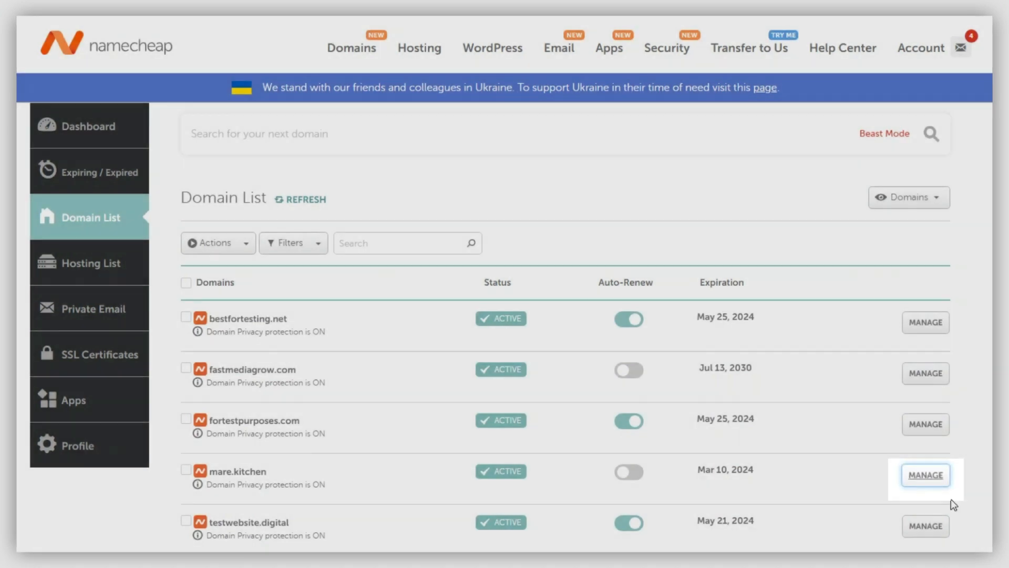
{"action": "left_click", "coordinate": [925, 475]}
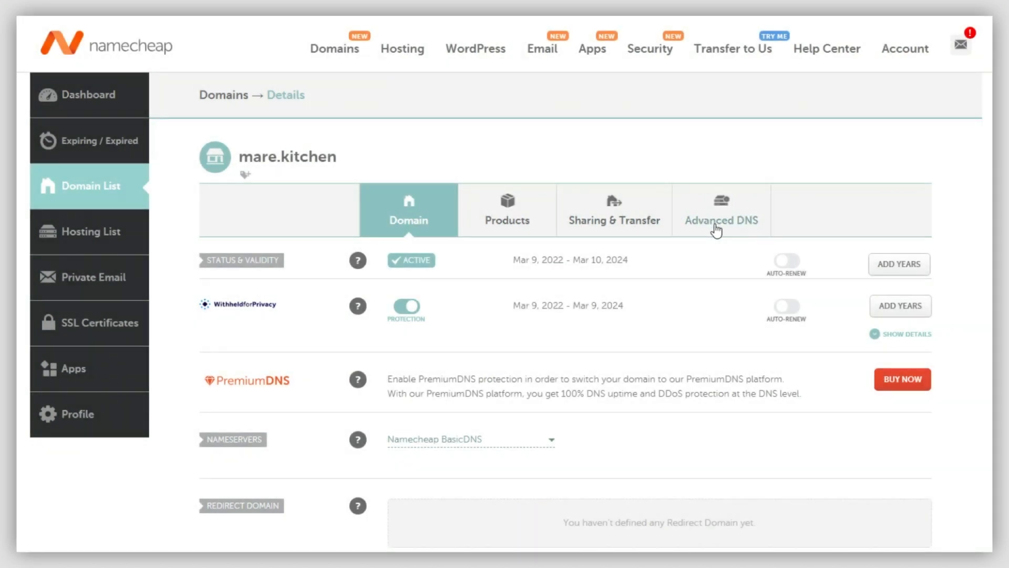
- Switch mare.kitchen to its Advanced DNS settings to begin a new host record
{"action": "left_click", "coordinate": [721, 210]}
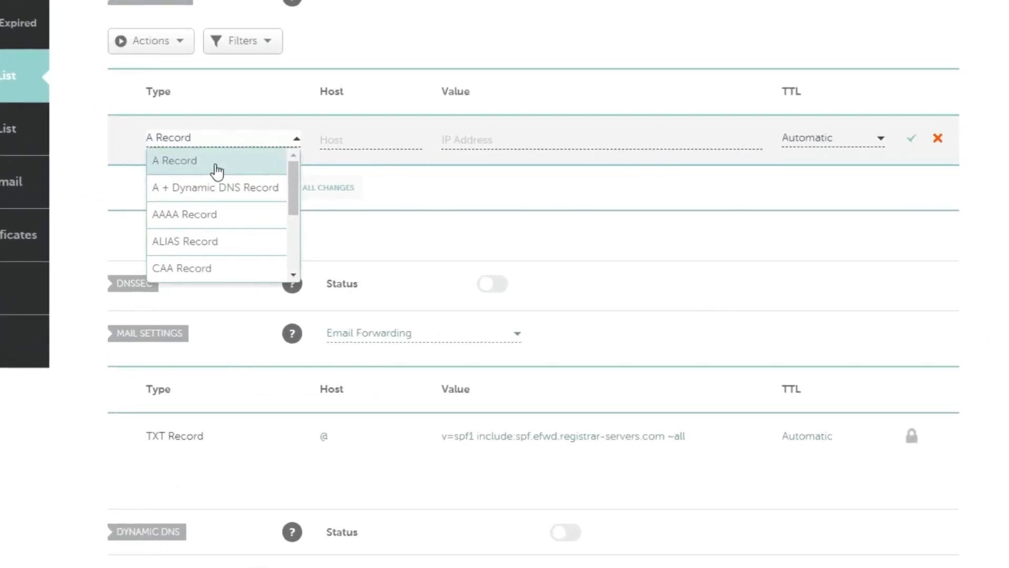
- Create an A Record at @ with value 185.199.108.153
{"action": "left_click", "coordinate": [173, 160]}
{"action": "type", "text": "@"}
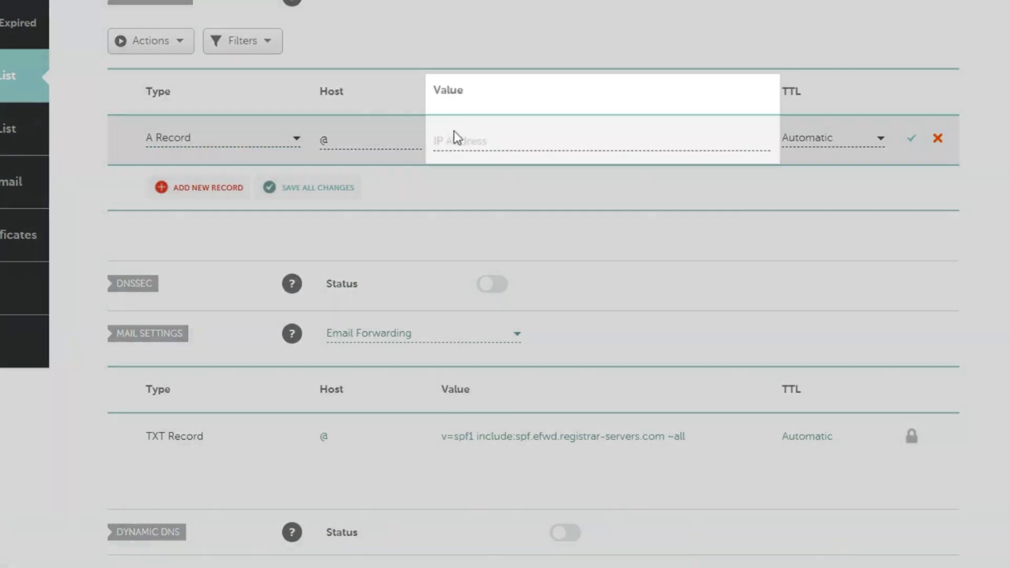
{"action": "type", "text": "185.199.108.153"}
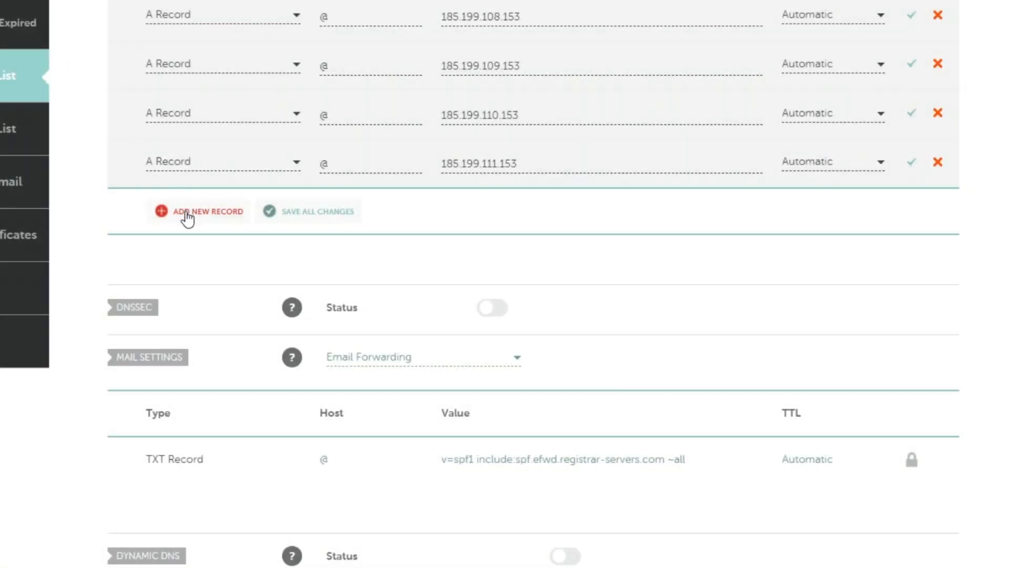
- Add a www CNAME Record pointing to username.github.io and save all changes
{"action": "left_click", "coordinate": [198, 211]}
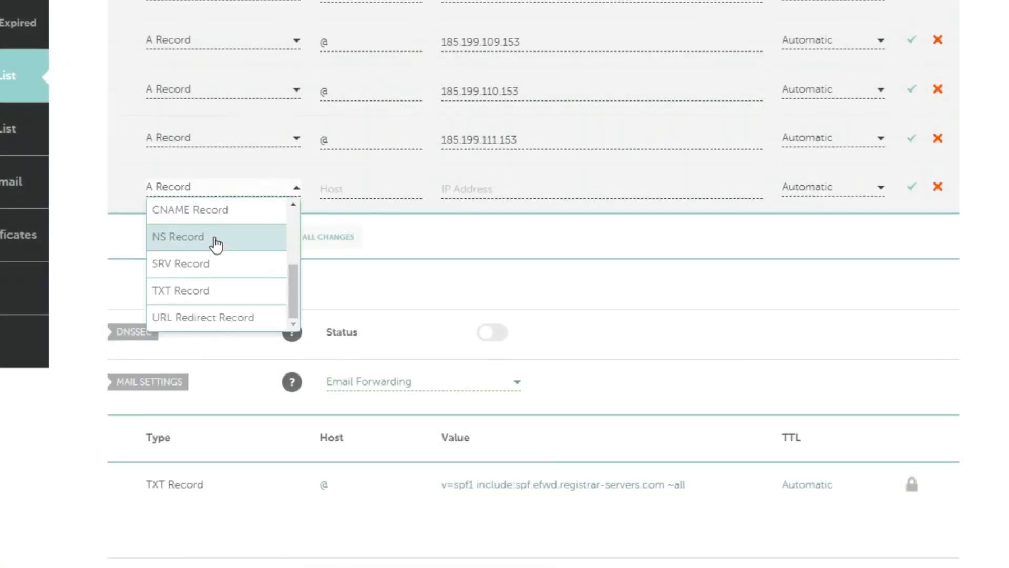
{"action": "left_click", "coordinate": [190, 209]}
{"action": "type", "text": "www"}
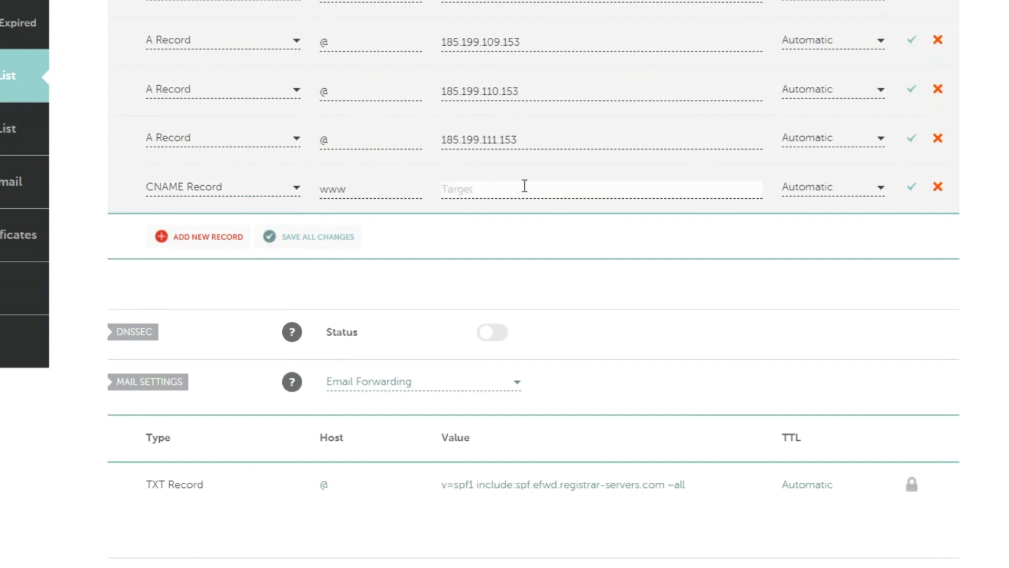
{"action": "type", "text": "username.github.io"}
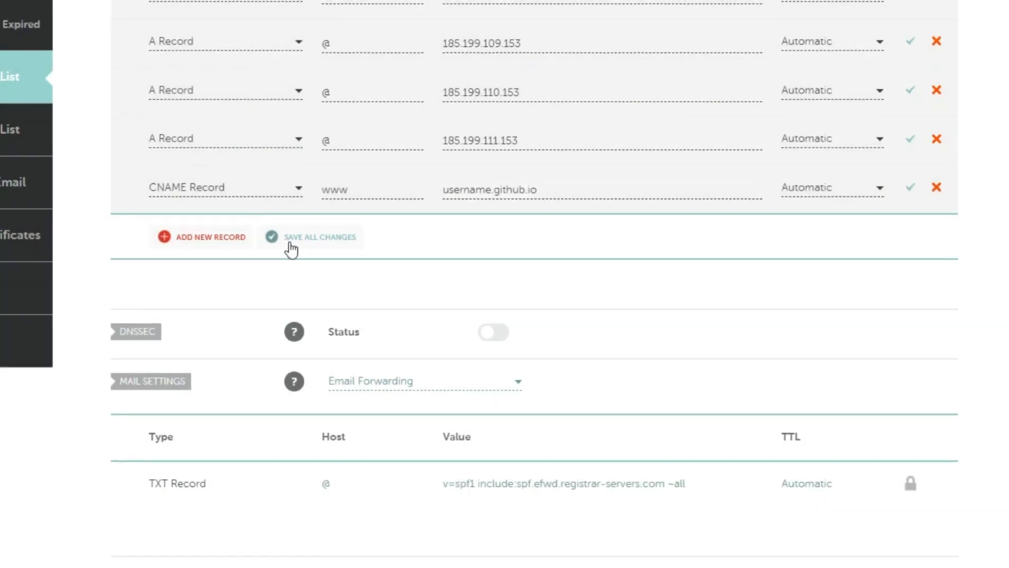
{"action": "left_click", "coordinate": [319, 237]}
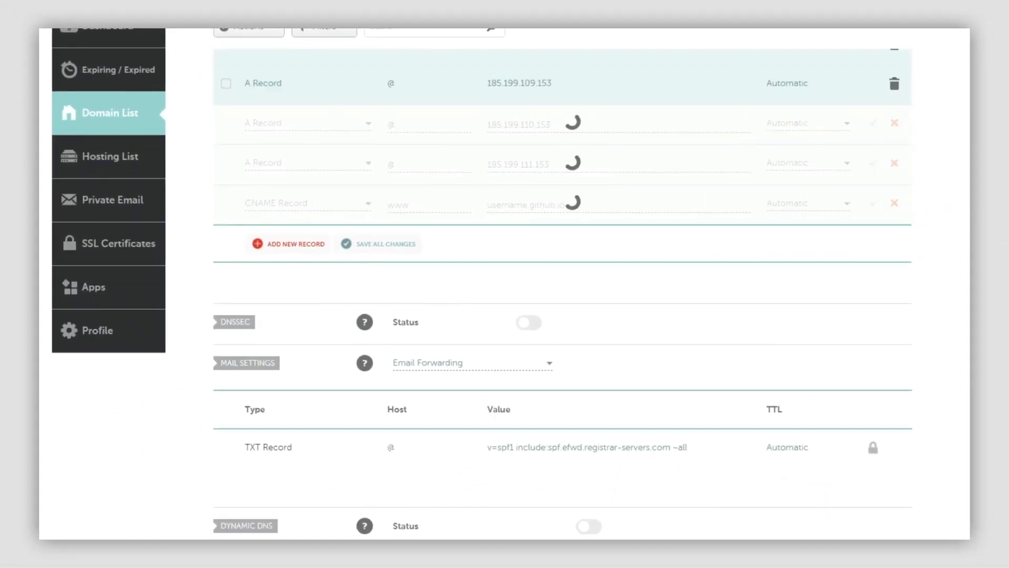
{"action": "left_click", "coordinate": [378, 243]}
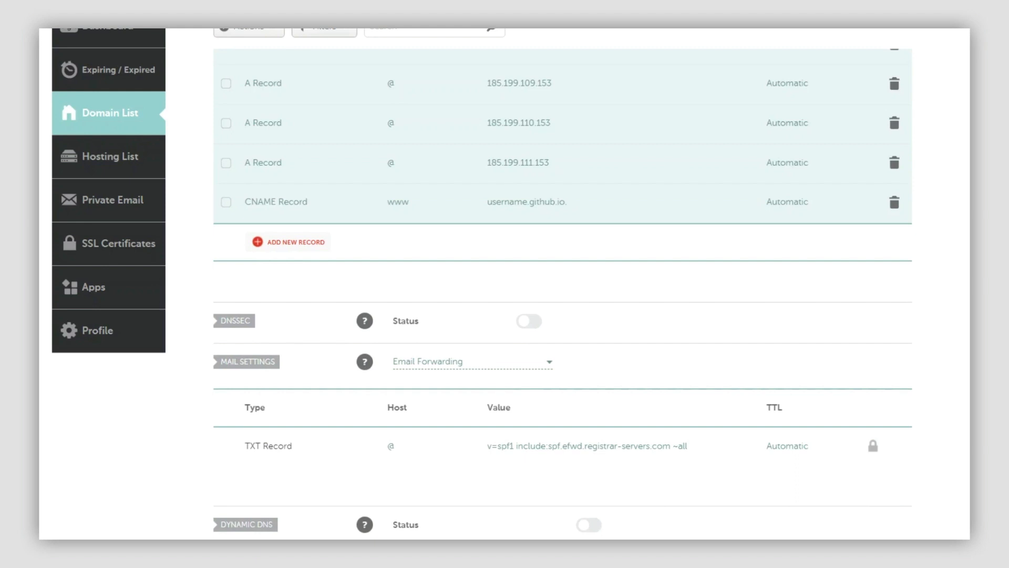